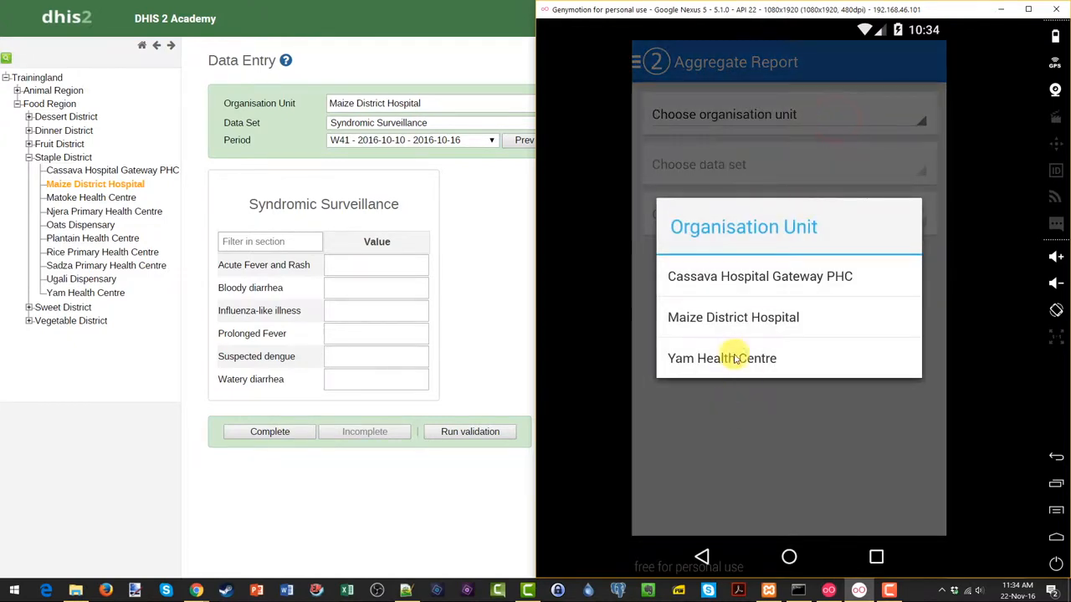
pyautogui.click(732, 317)
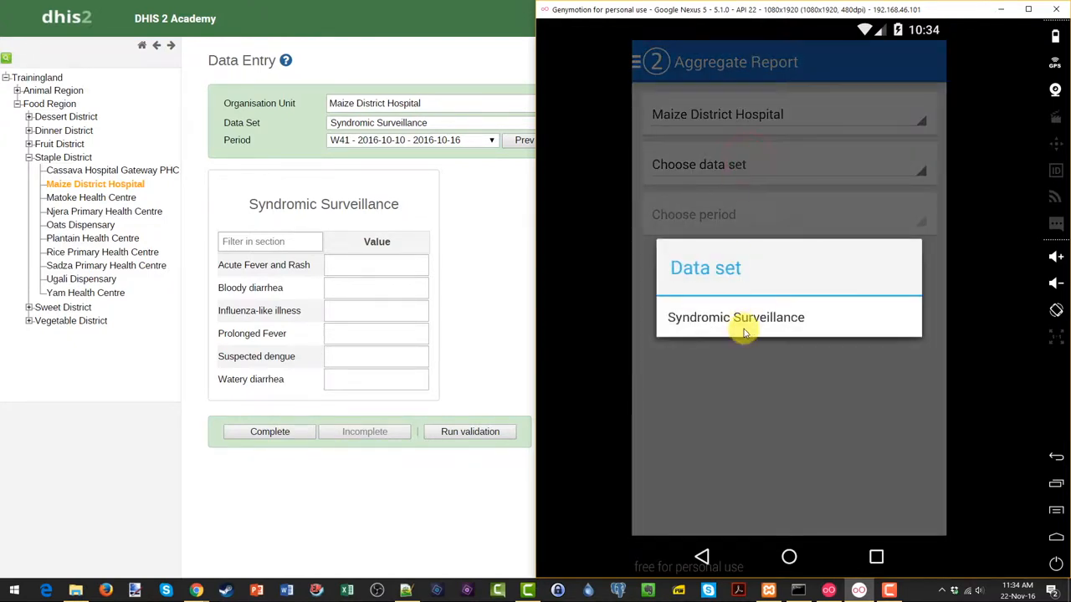
pyautogui.click(735, 317)
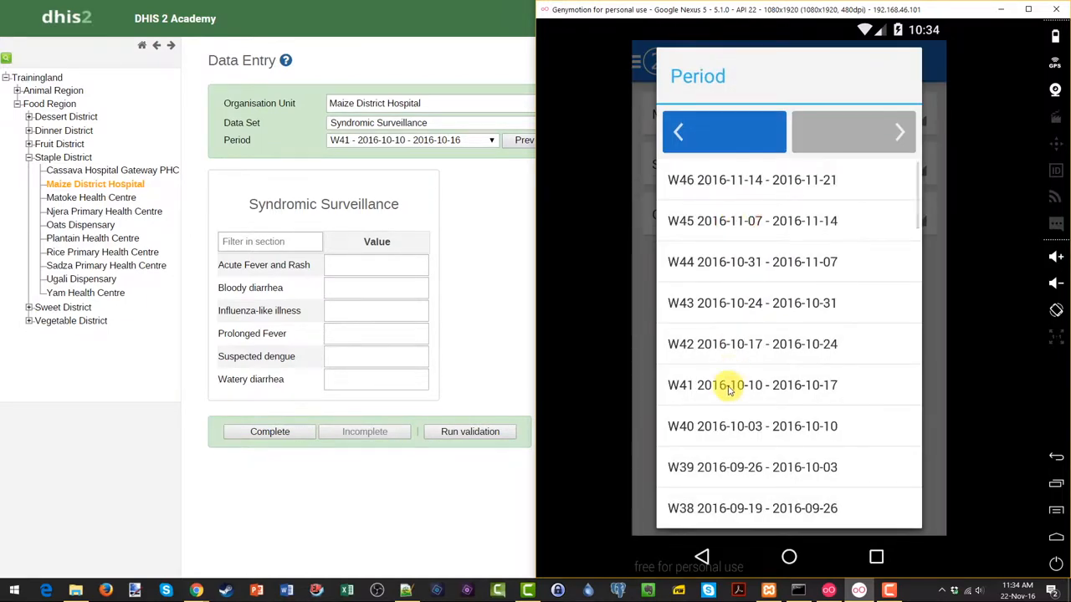
pyautogui.click(752, 385)
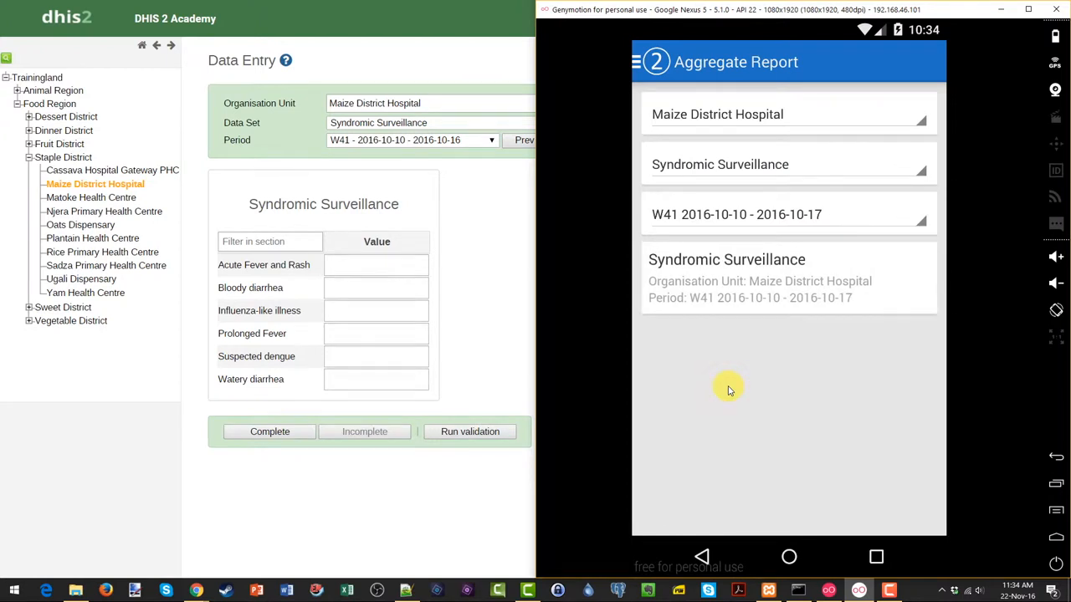
pyautogui.moveTo(765, 276)
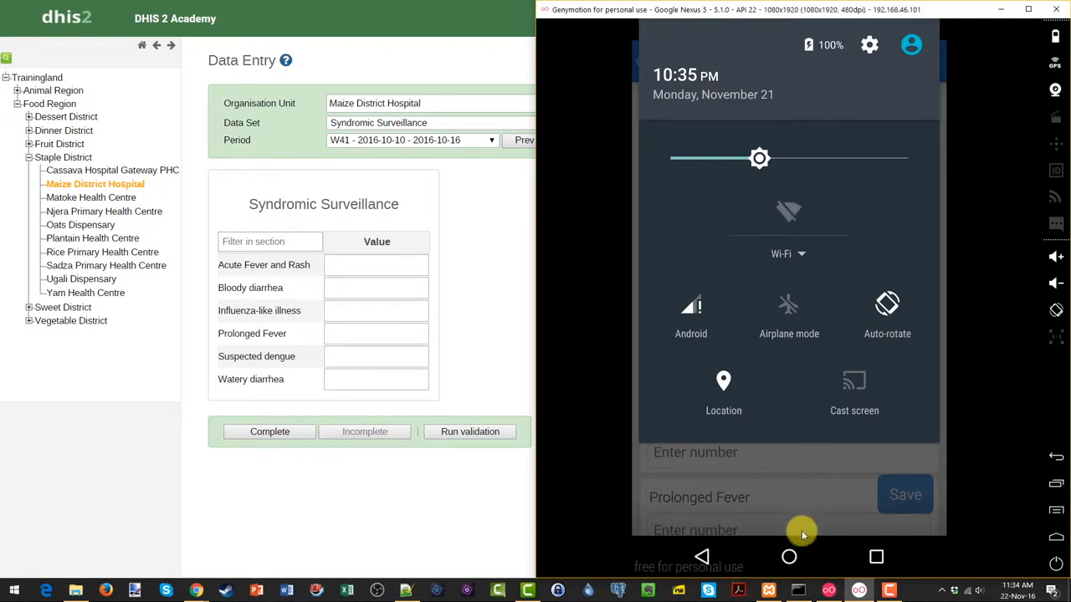
pyautogui.moveTo(738, 325)
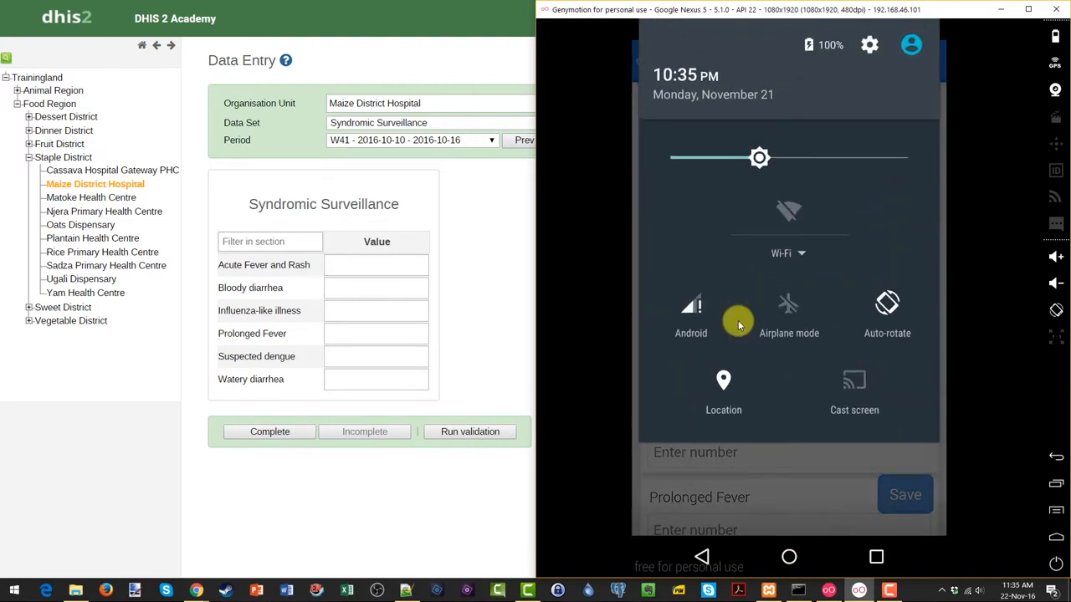
# - Close quick settings with Wi‑Fi off, returning to the empty Syndromic Surveillance form
pyautogui.click(701, 556)
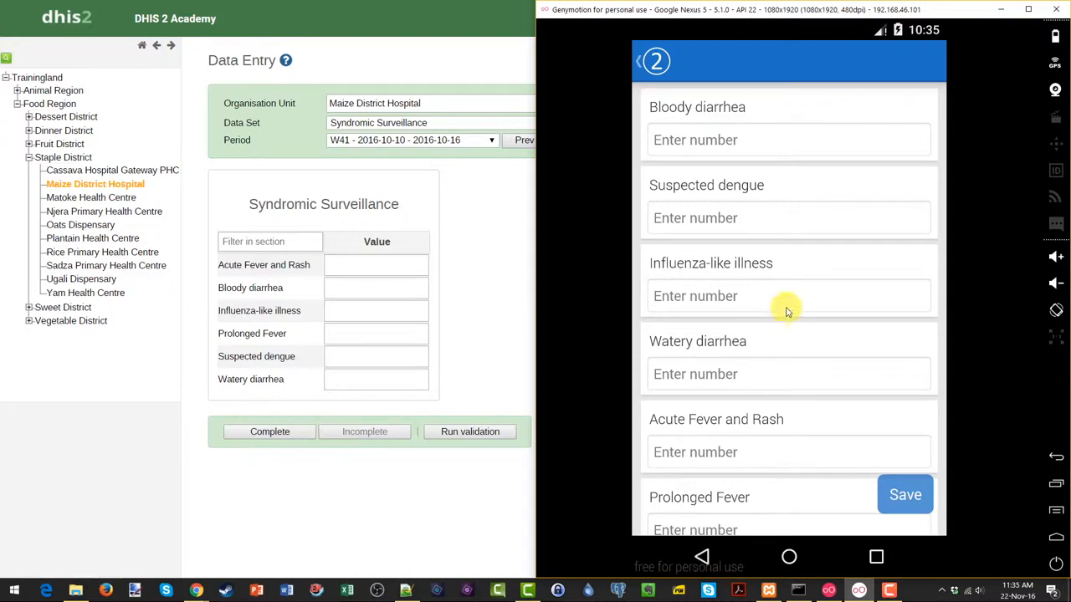
# - Enter syndrome counts 6, 8, 7, 5, 2, 1 and save them offline
pyautogui.click(768, 140)
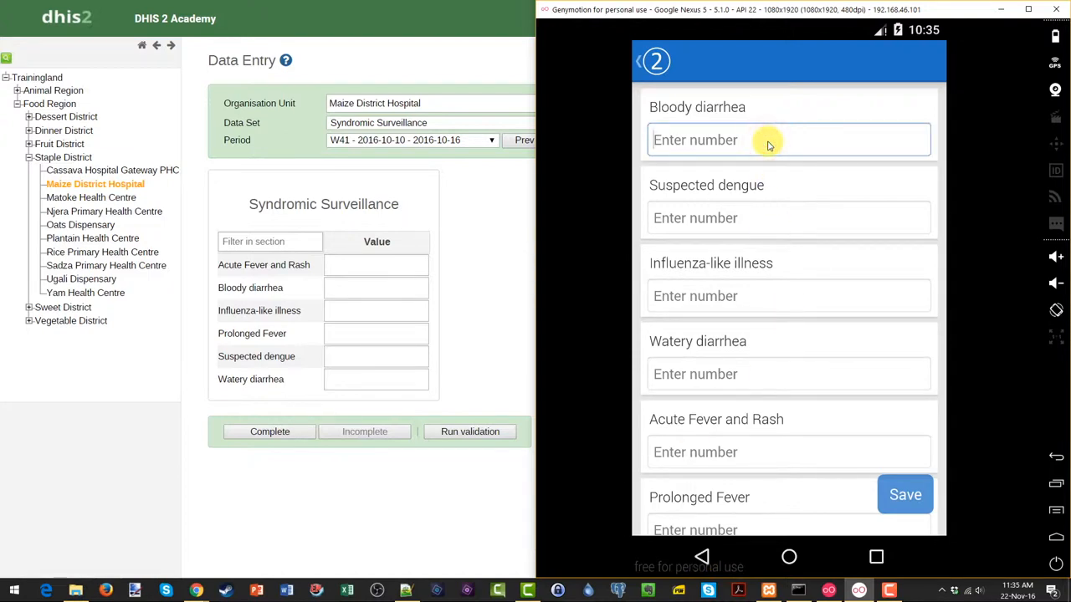
pyautogui.write('6')
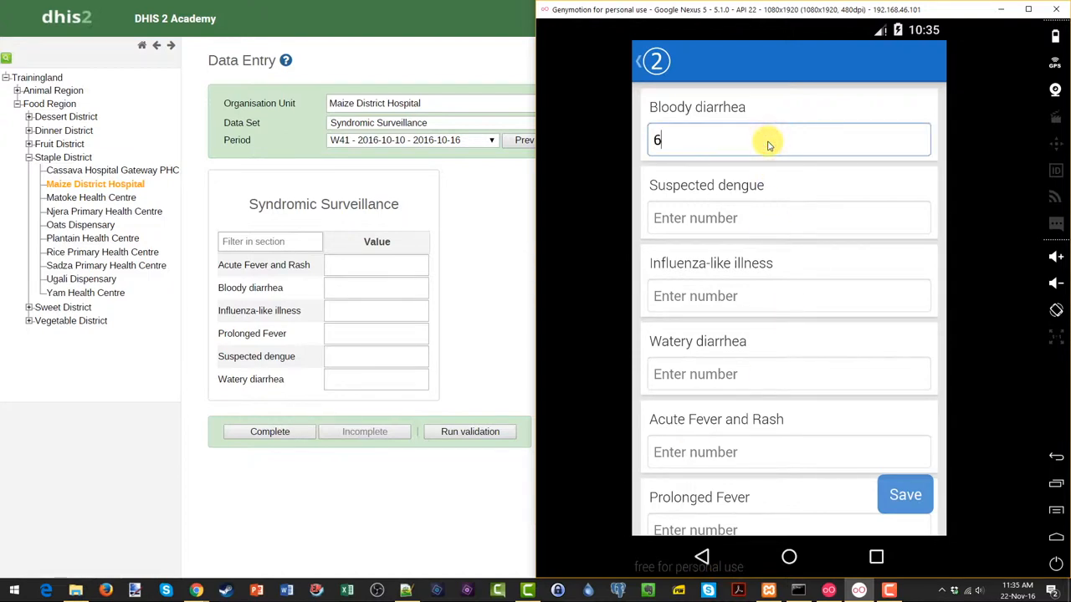
pyautogui.write('8')
pyautogui.click(789, 452)
pyautogui.write('2')
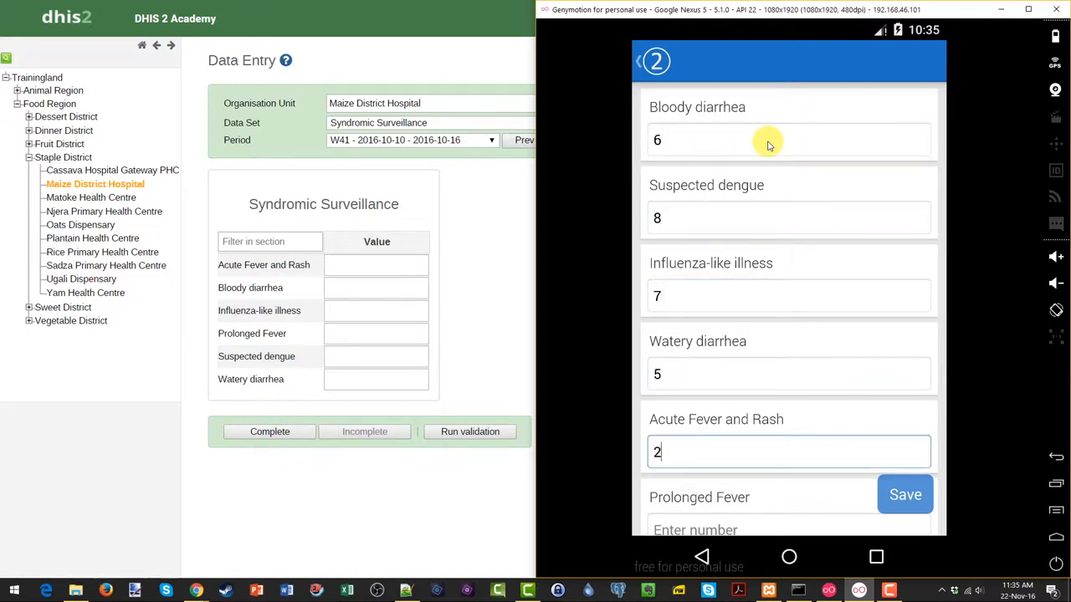
pyautogui.write('1')
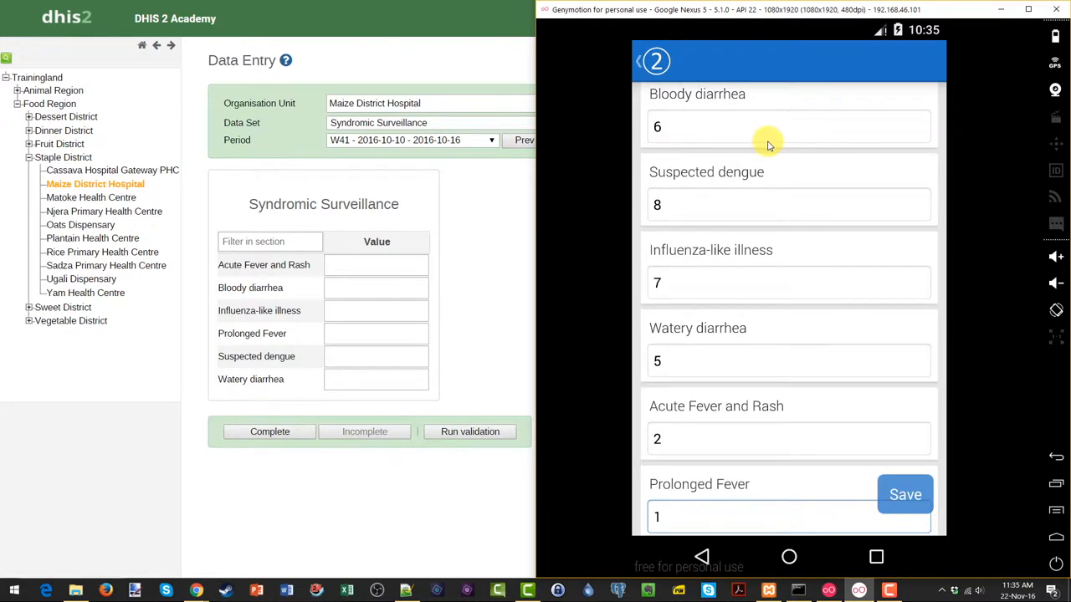
pyautogui.click(904, 494)
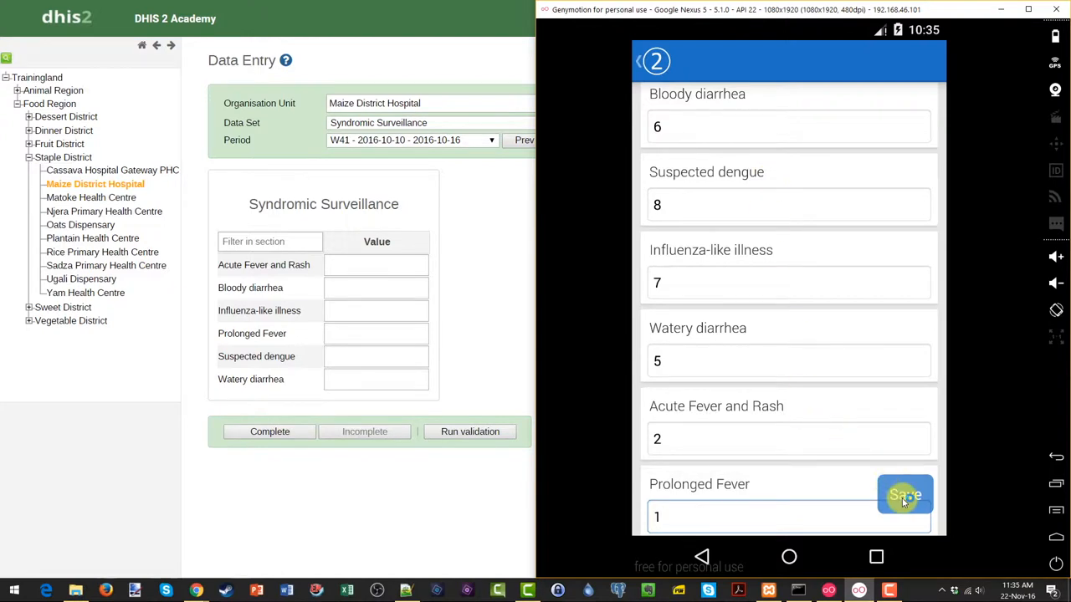
pyautogui.click(904, 495)
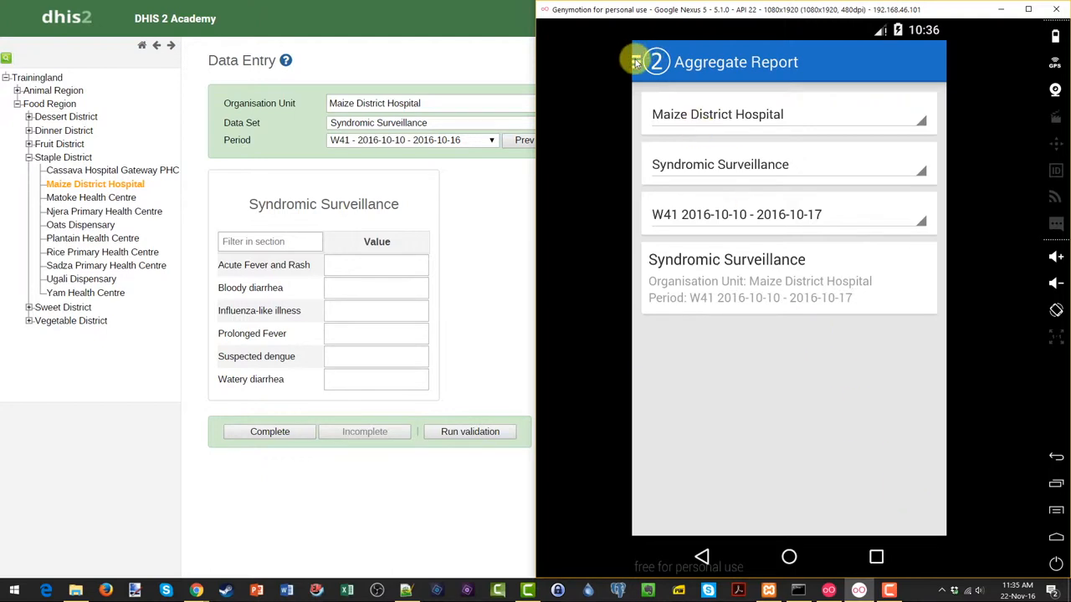
# - Log out from the drawer, then enter server URL, username and password and attempt login
pyautogui.click(638, 61)
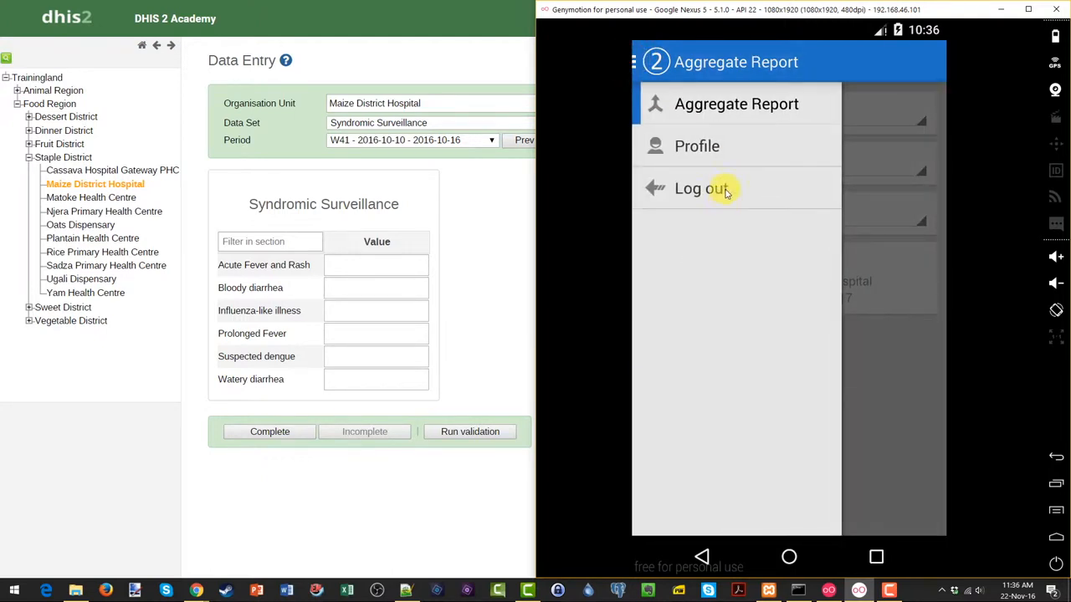
pyautogui.click(701, 188)
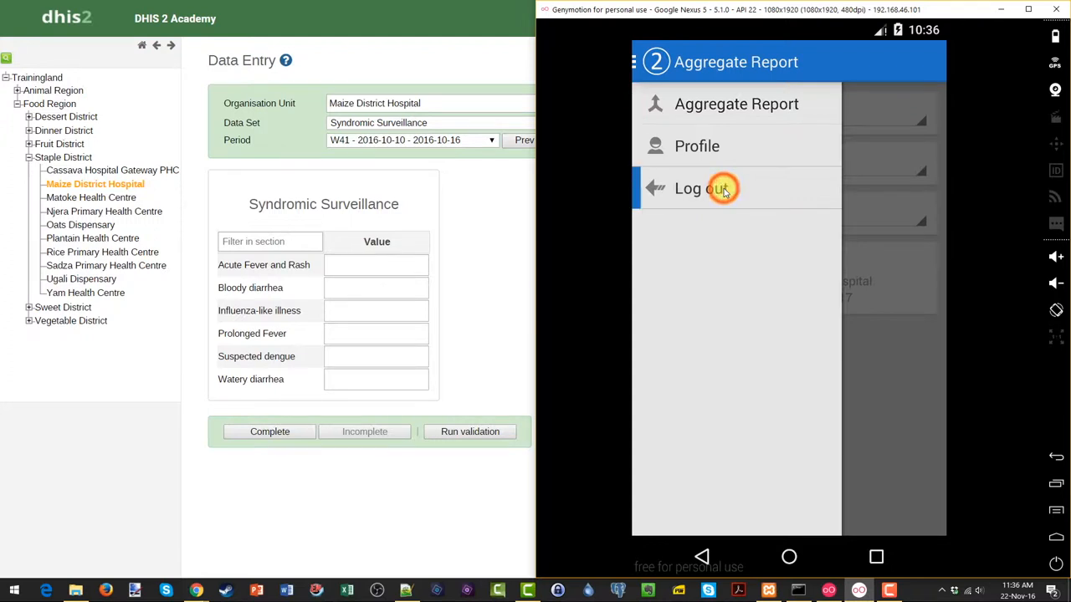
pyautogui.click(687, 188)
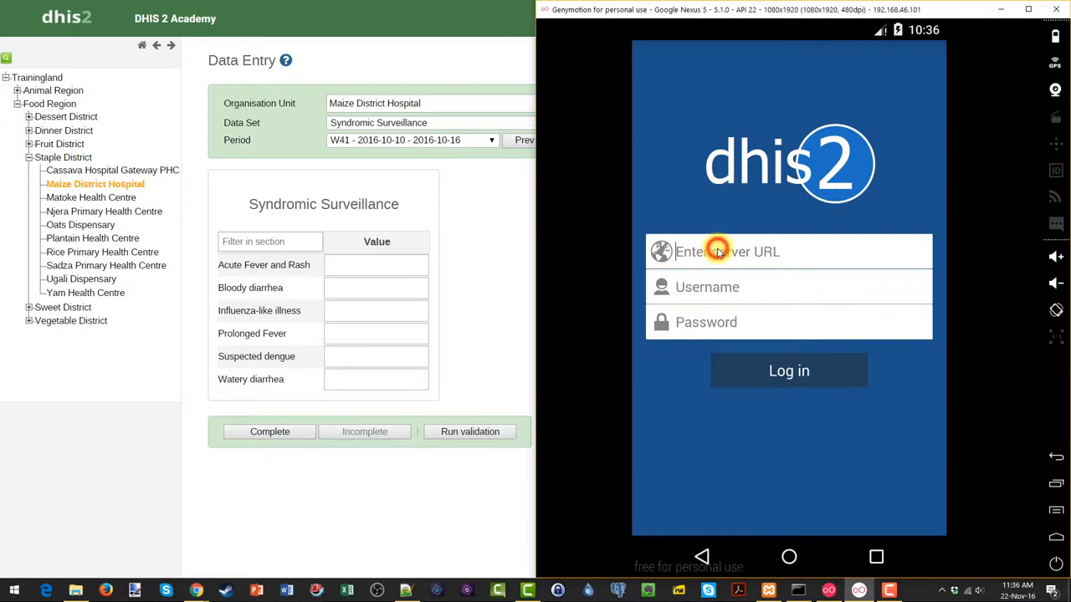
pyautogui.write('http://192.168.1.7:8080/dhis2')
pyautogui.click(789, 287)
pyautogui.write('android')
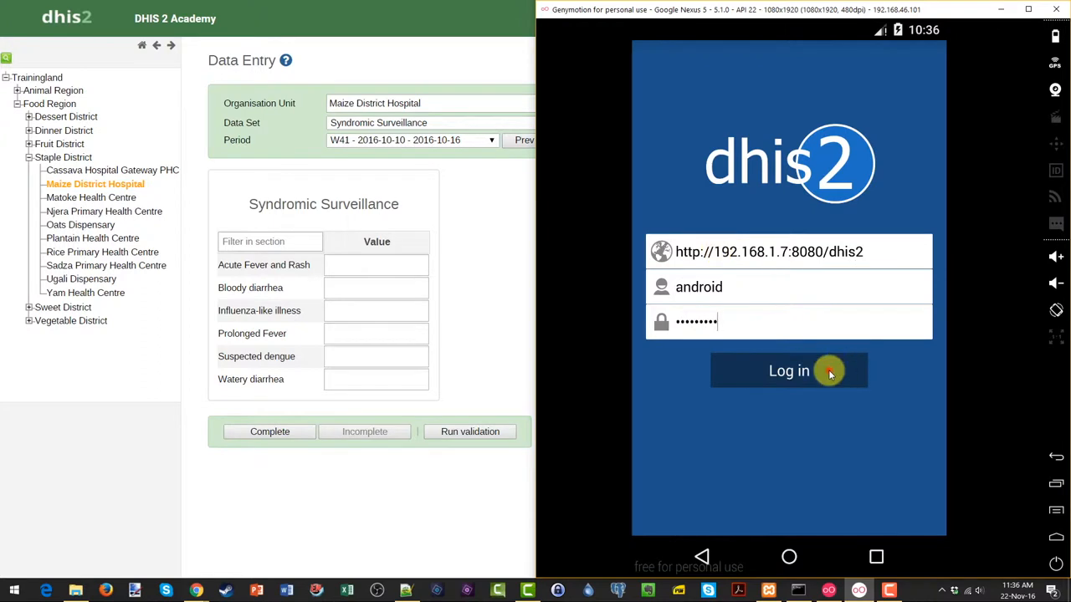
pyautogui.click(787, 370)
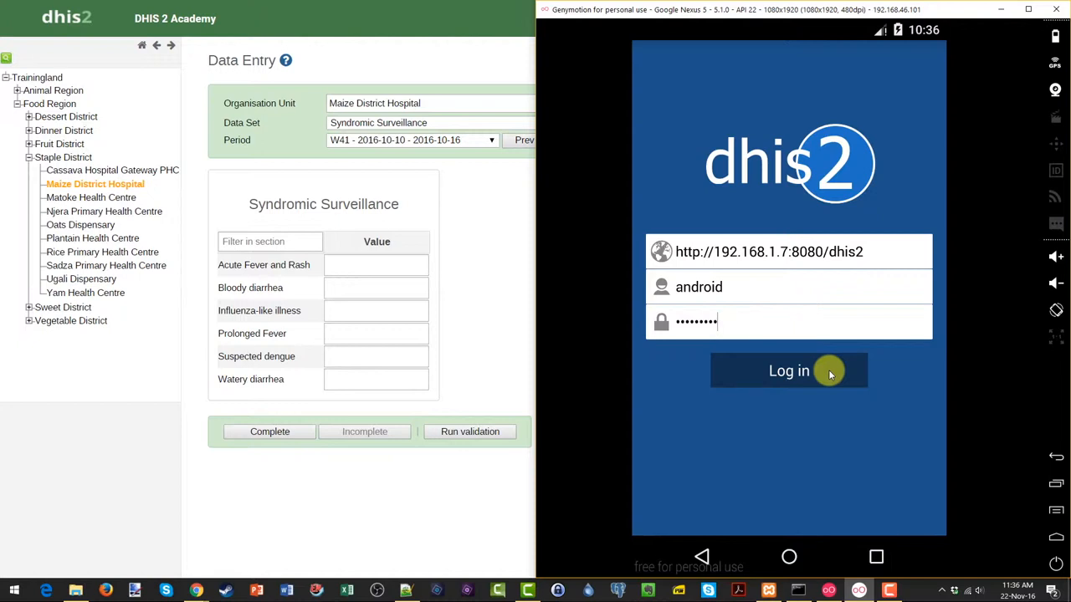
pyautogui.moveTo(808, 52)
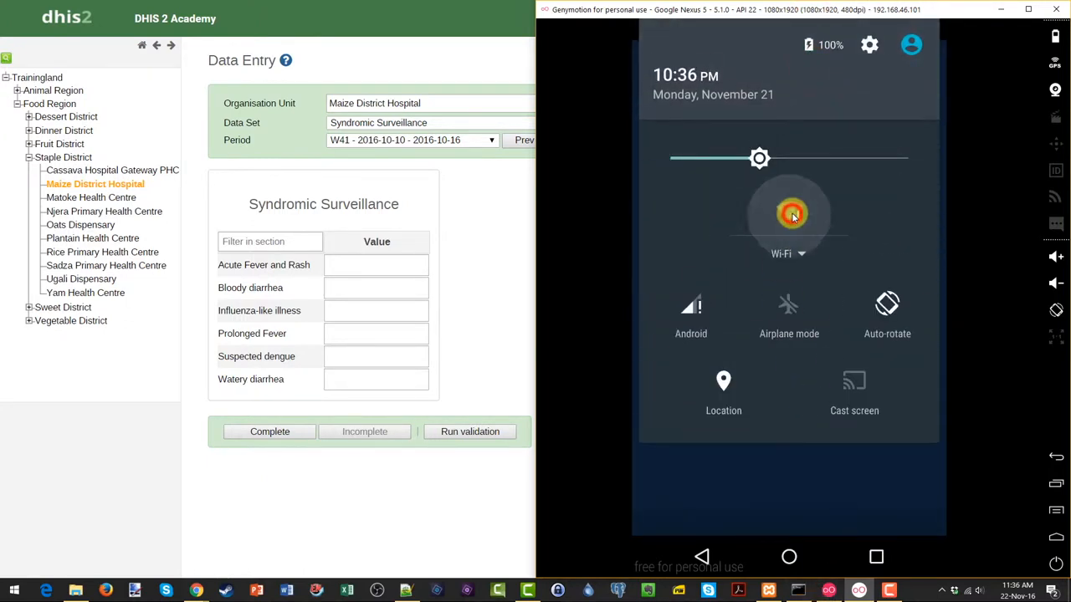
# - Switch Wi‑Fi on in quick settings and close the panel
pyautogui.click(789, 215)
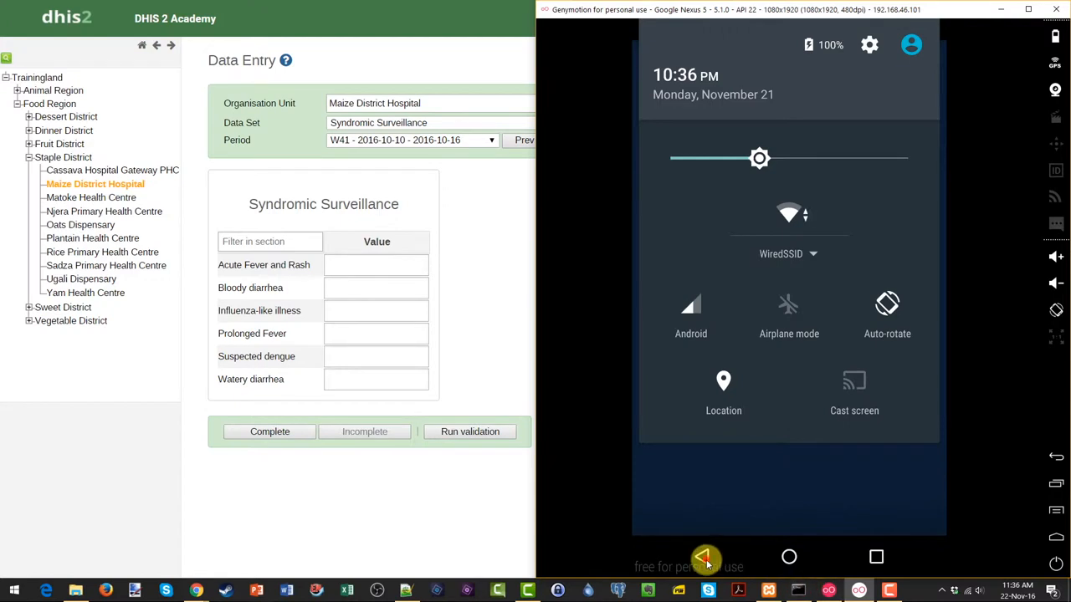
pyautogui.click(703, 556)
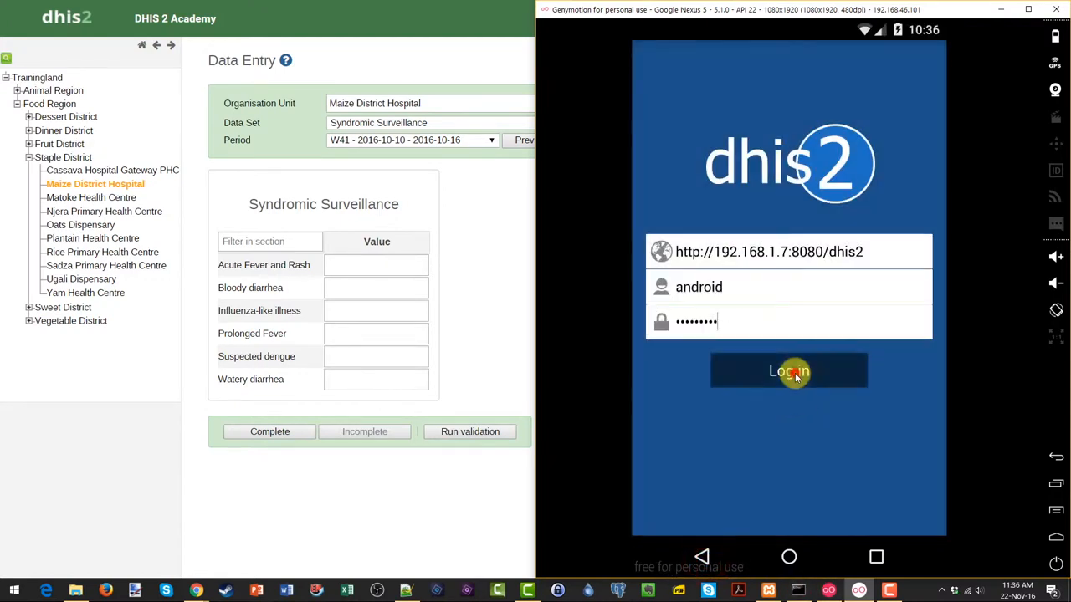
# - Log in and choose Maize District Hospital, Syndromic Surveillance and week W43
pyautogui.click(788, 371)
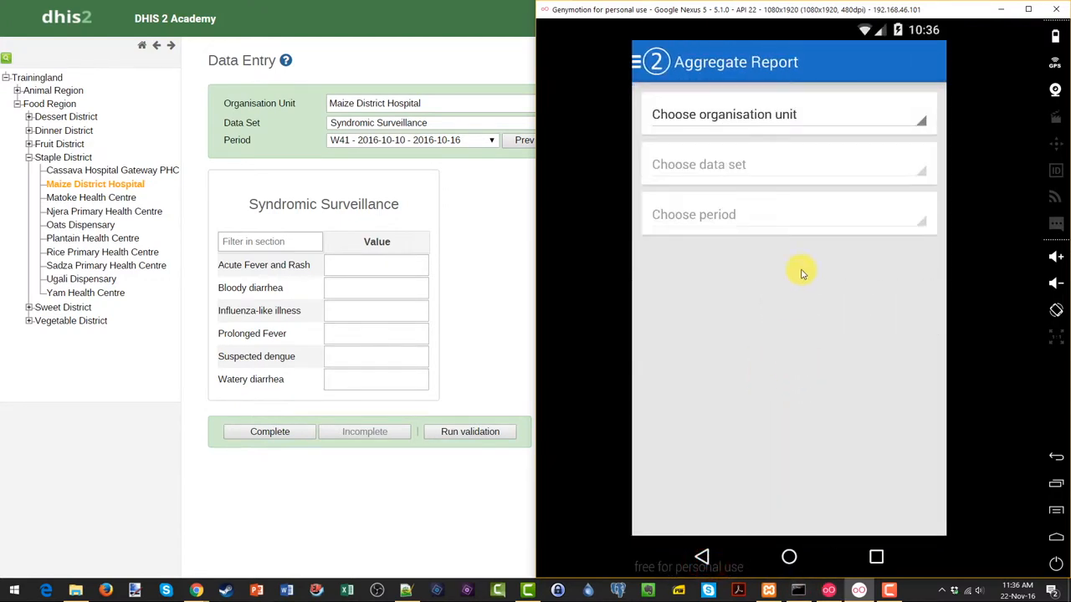
pyautogui.click(786, 114)
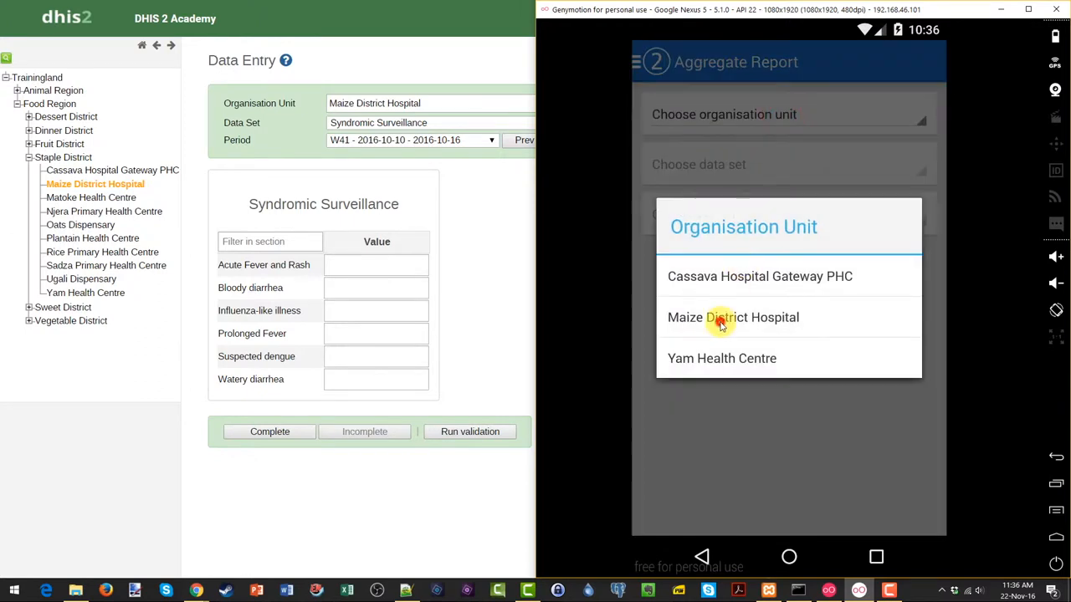
pyautogui.click(733, 317)
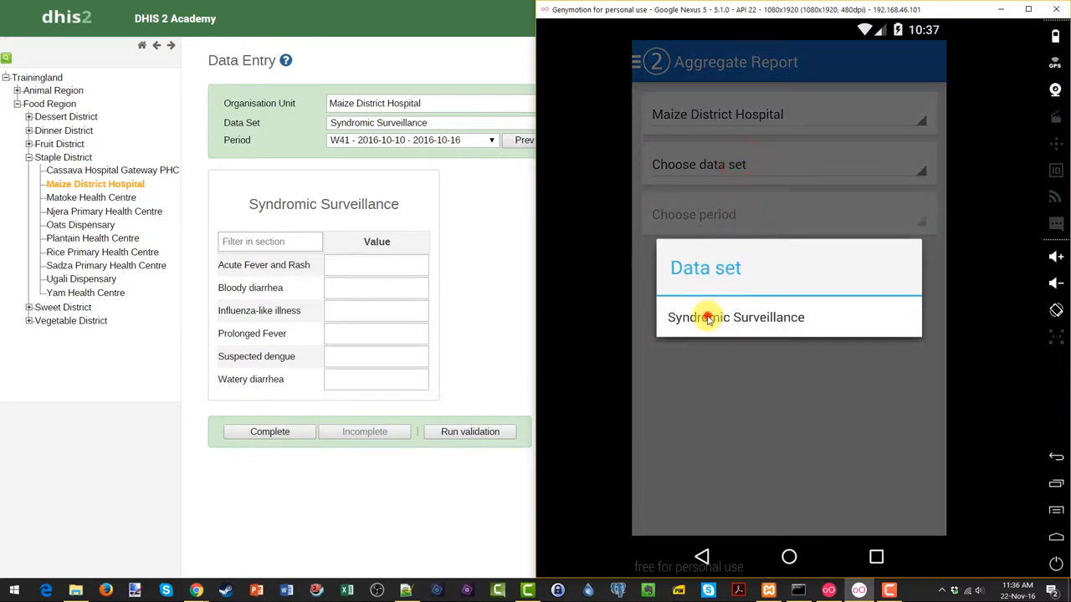
pyautogui.click(735, 317)
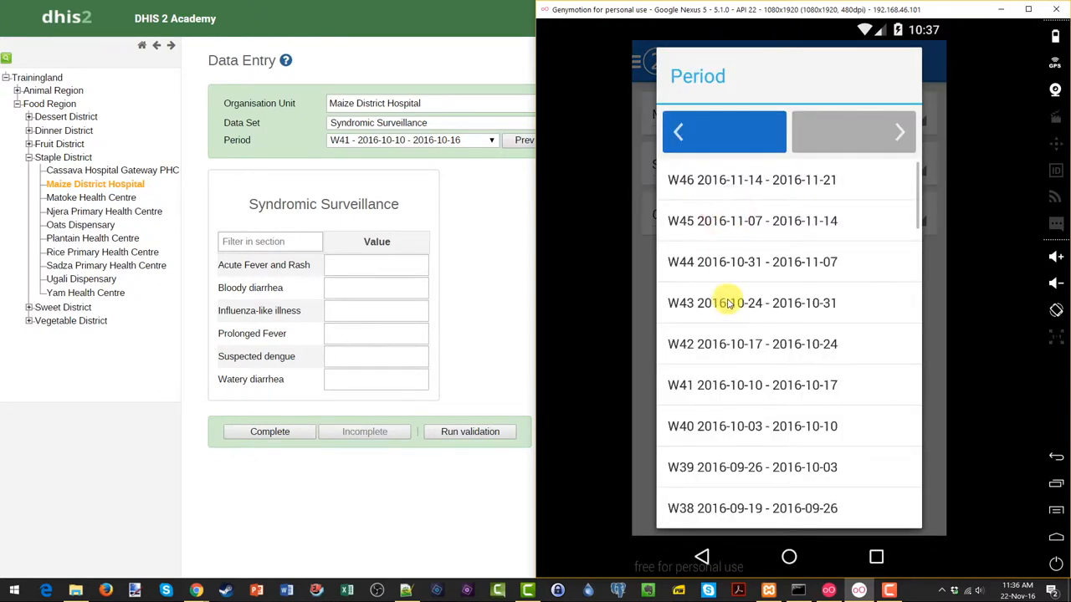
pyautogui.click(752, 384)
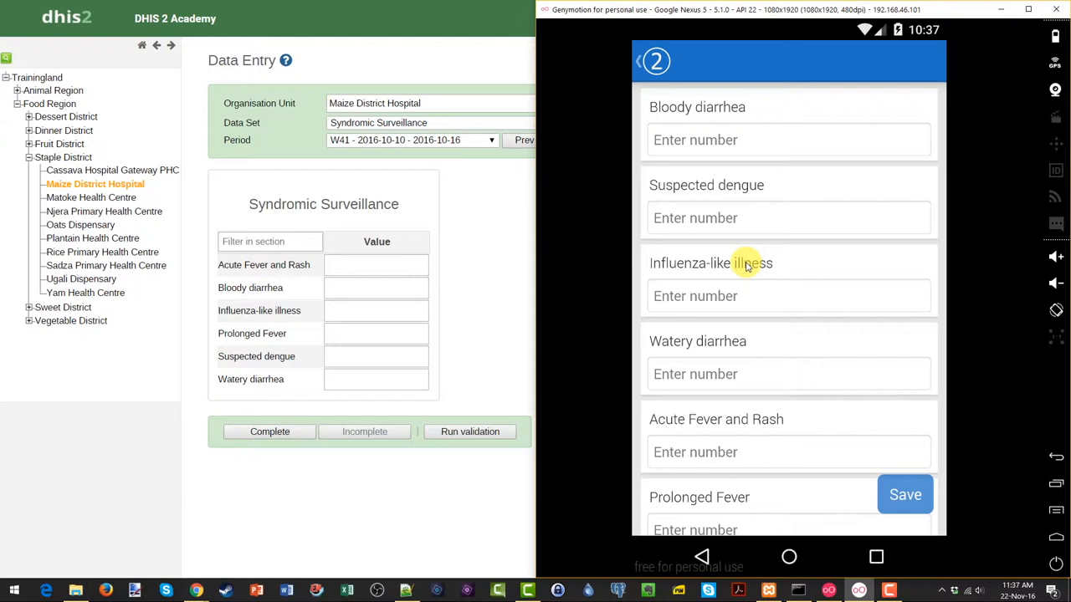
pyautogui.click(637, 61)
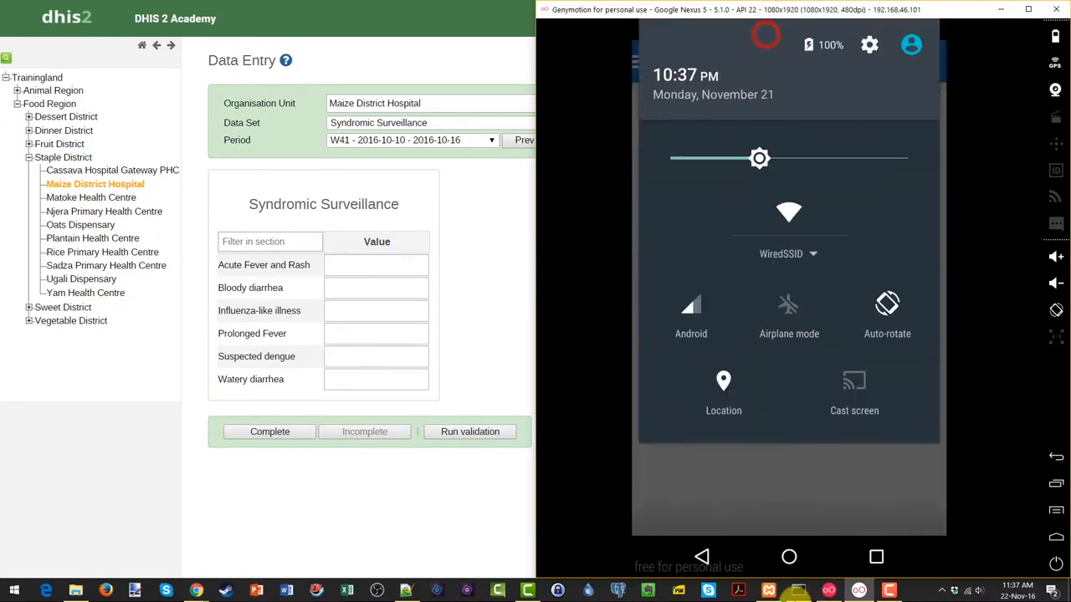
# - Turn Wi‑Fi off and return to the Aggregate Report for Maize District Hospital W41
pyautogui.click(788, 213)
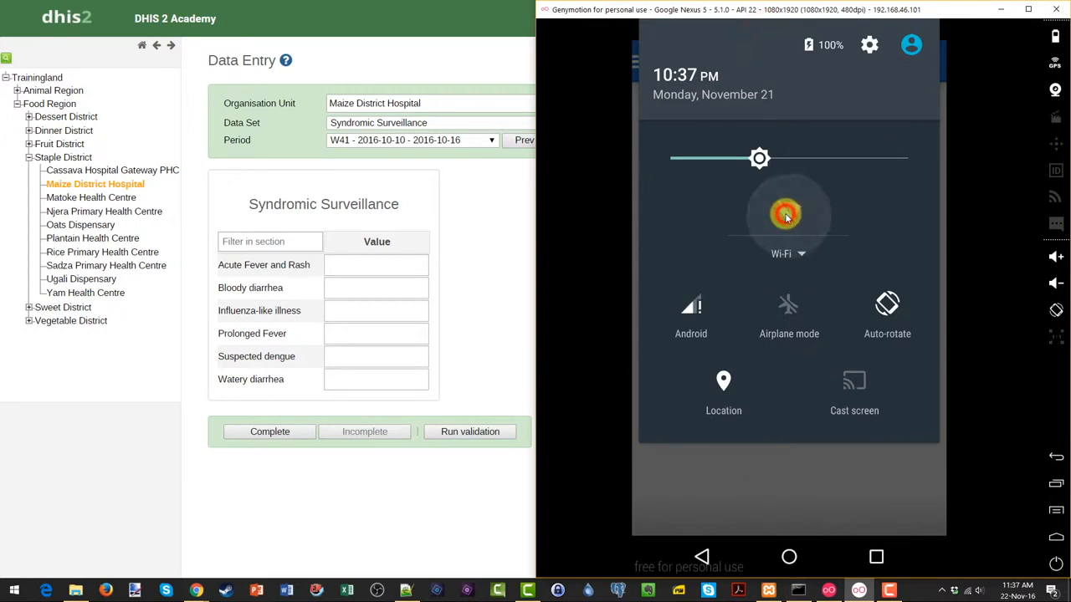
pyautogui.click(703, 556)
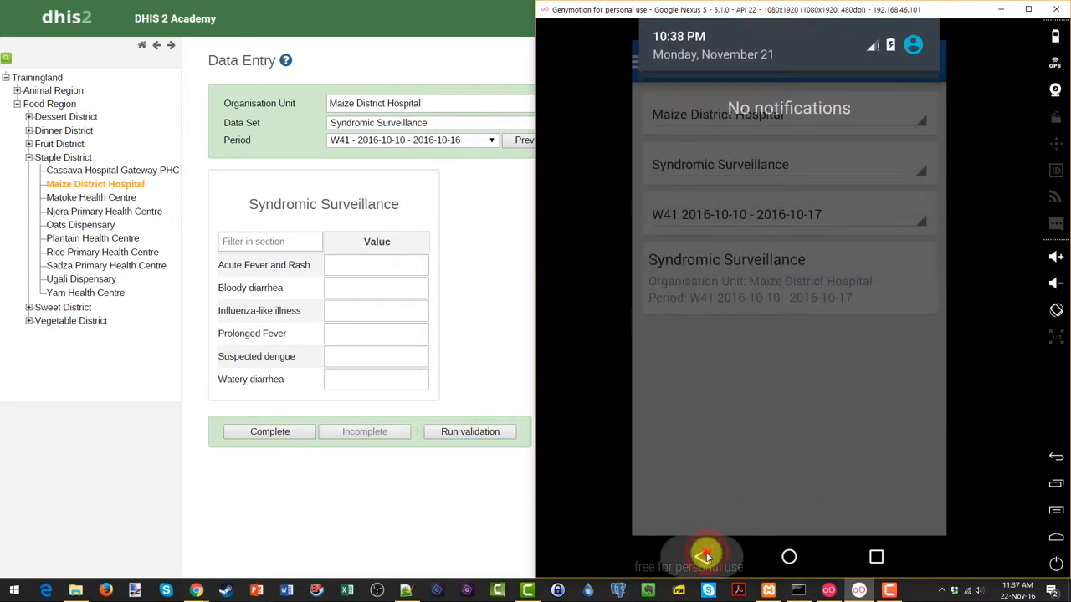
pyautogui.click(701, 556)
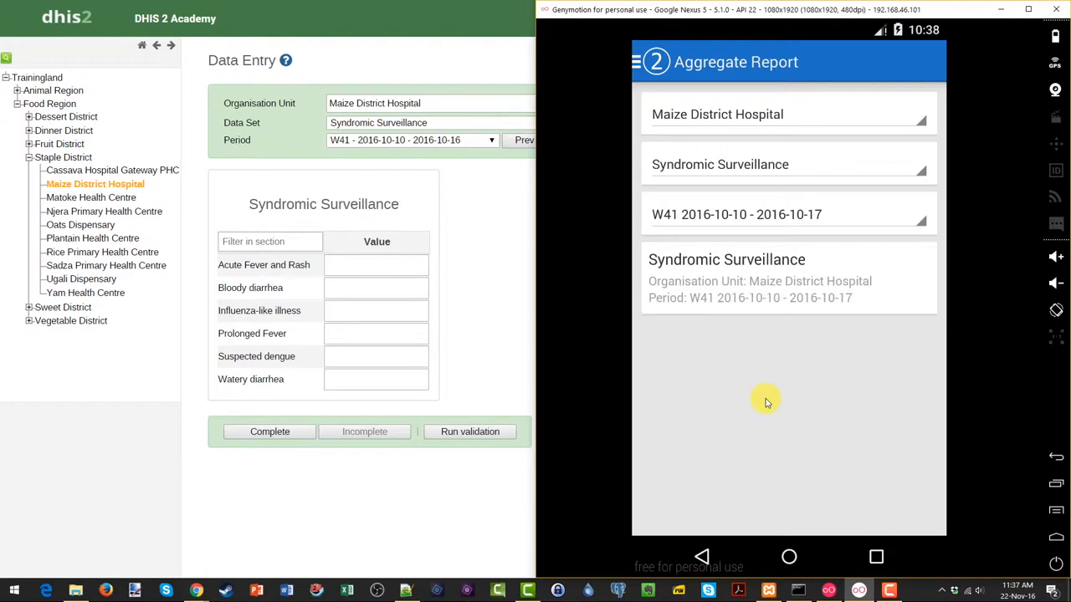
pyautogui.moveTo(859, 472)
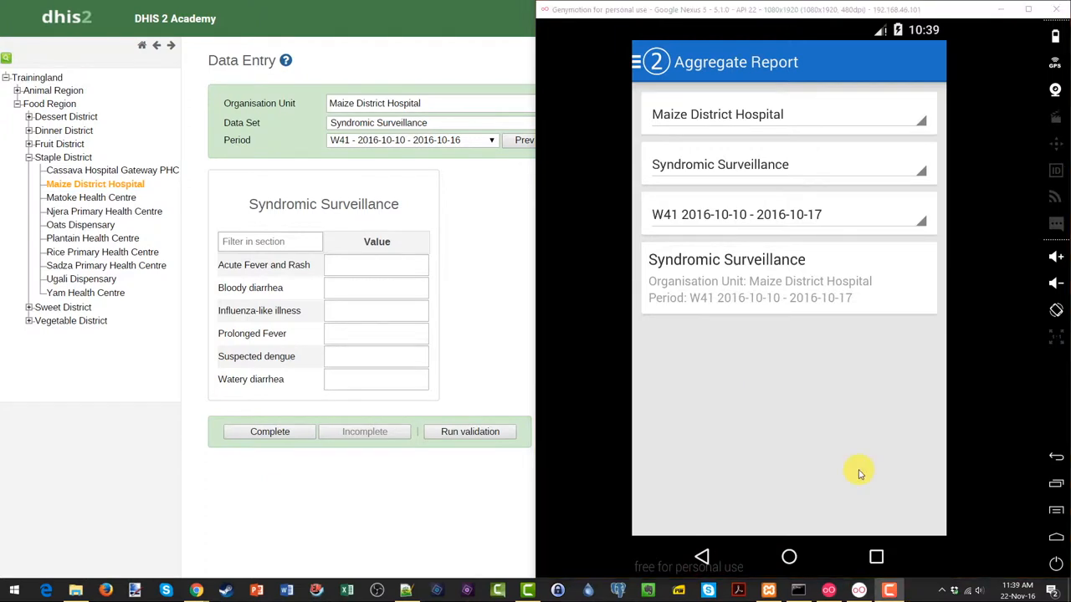
pyautogui.moveTo(853, 450)
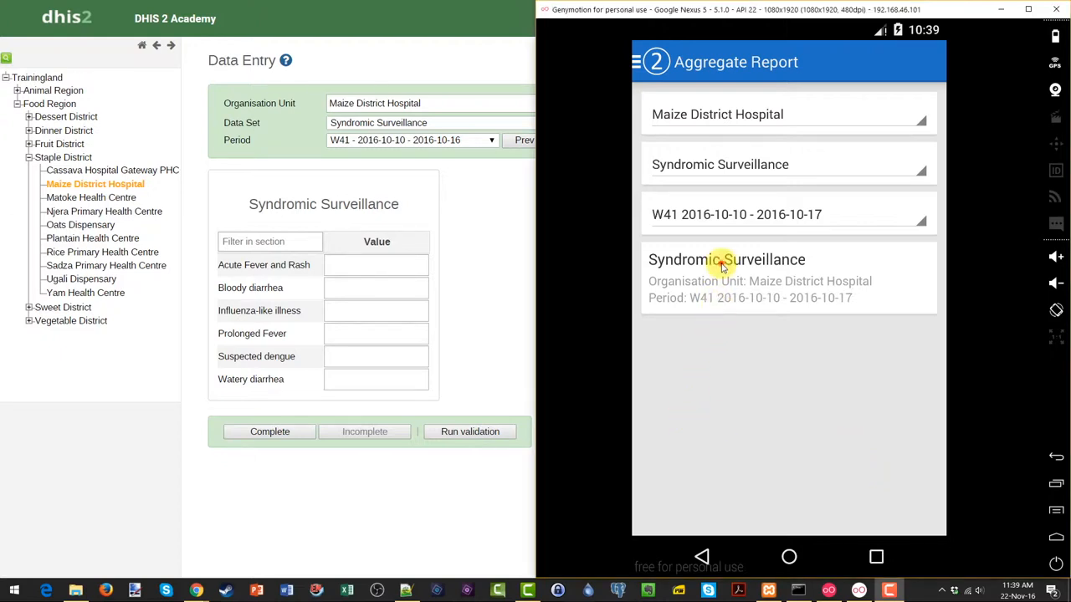
# - Enter W41 syndrome counts 6, 9, 8, 4, 5, 6 in the form and save
pyautogui.click(726, 259)
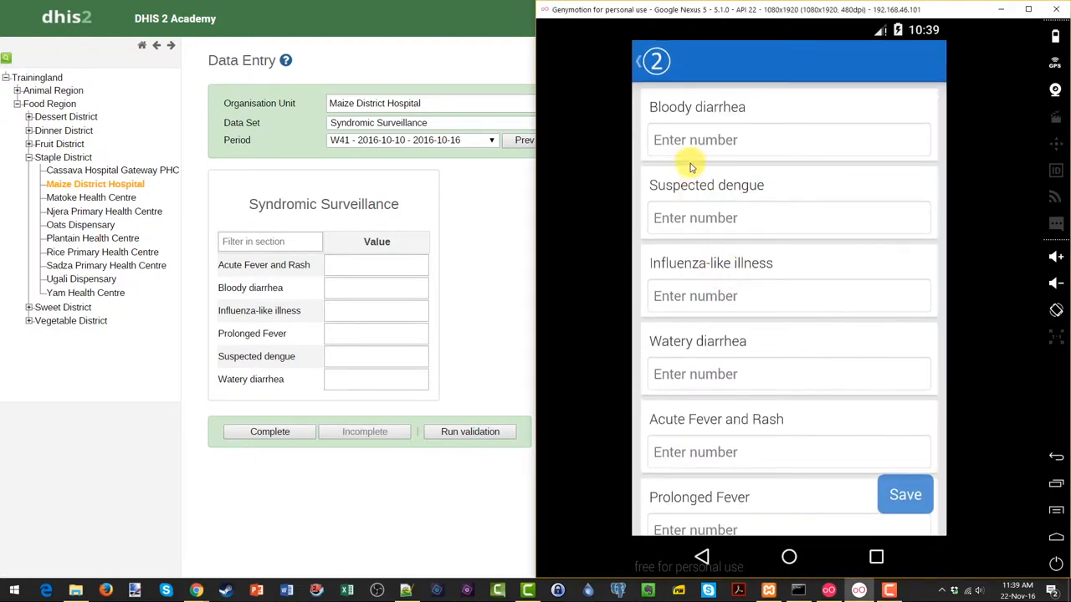
pyautogui.click(786, 140)
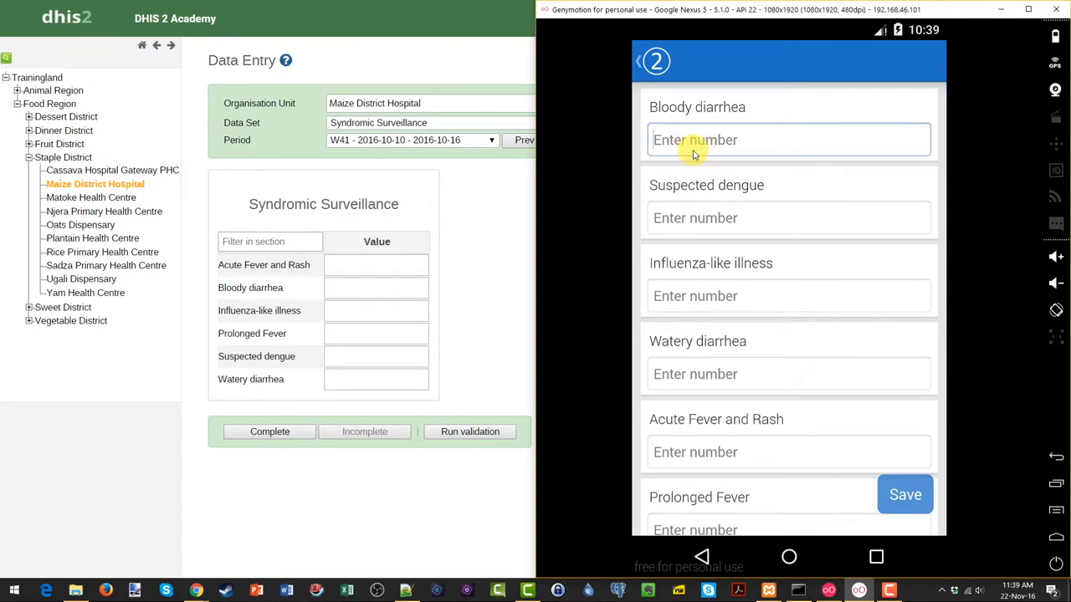
pyautogui.write('5')
pyautogui.click(789, 527)
pyautogui.write('6')
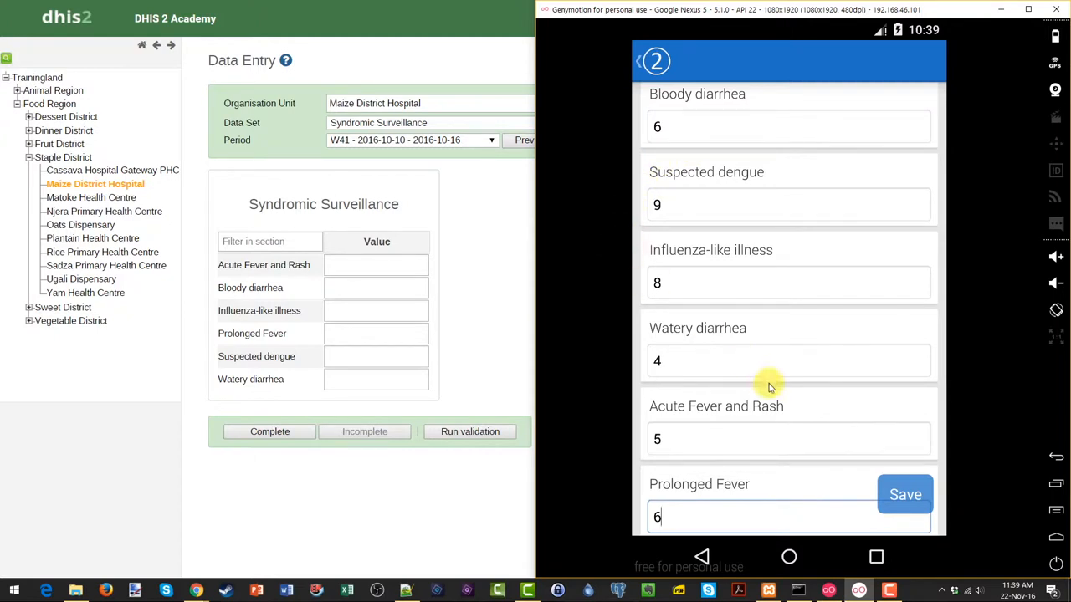
pyautogui.click(904, 494)
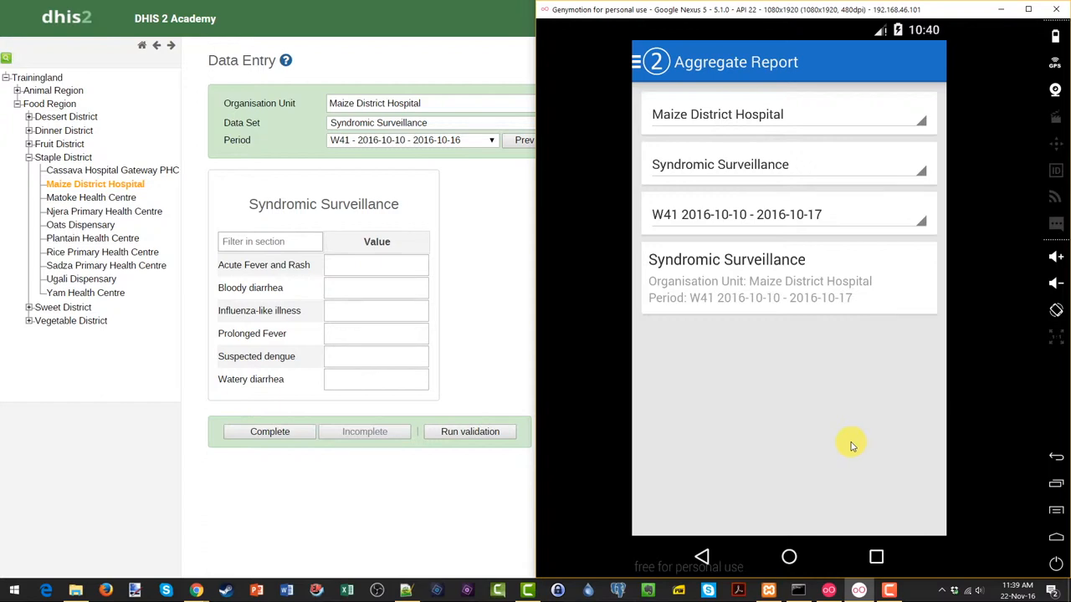
pyautogui.click(788, 556)
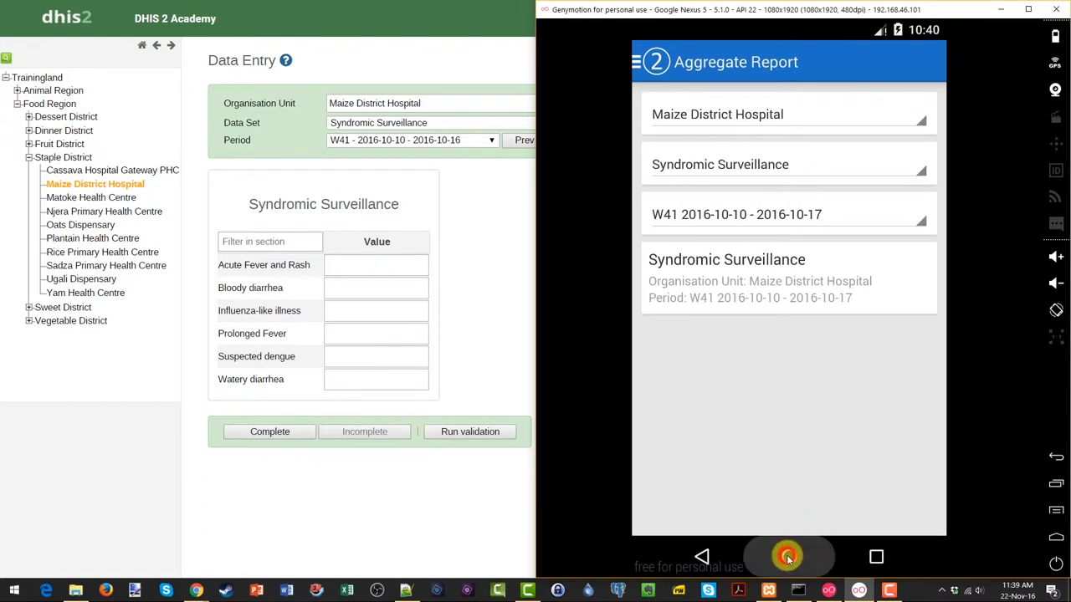
pyautogui.click(787, 556)
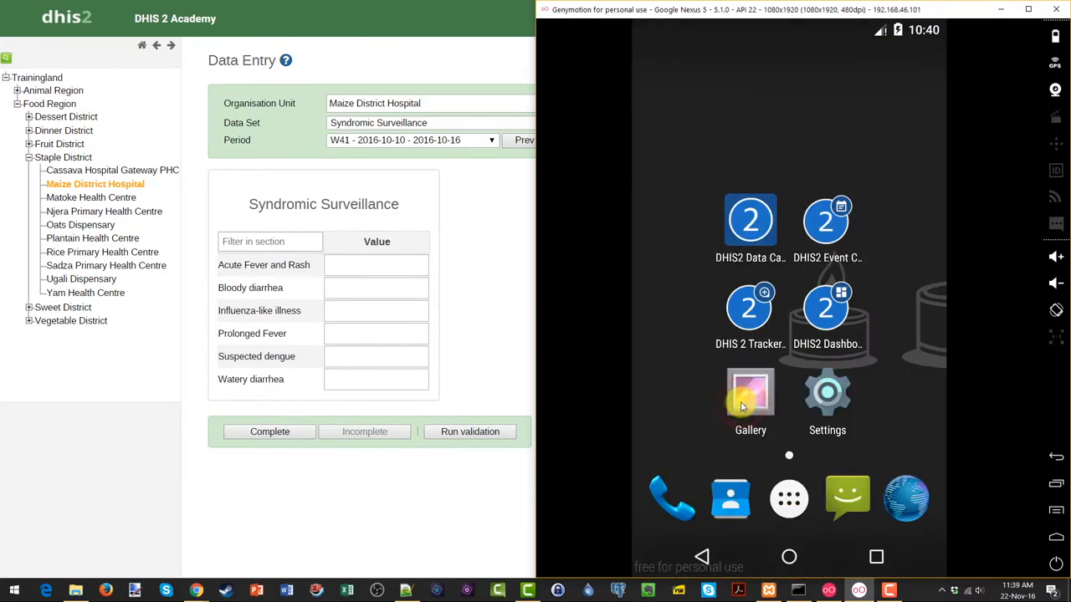
pyautogui.click(749, 393)
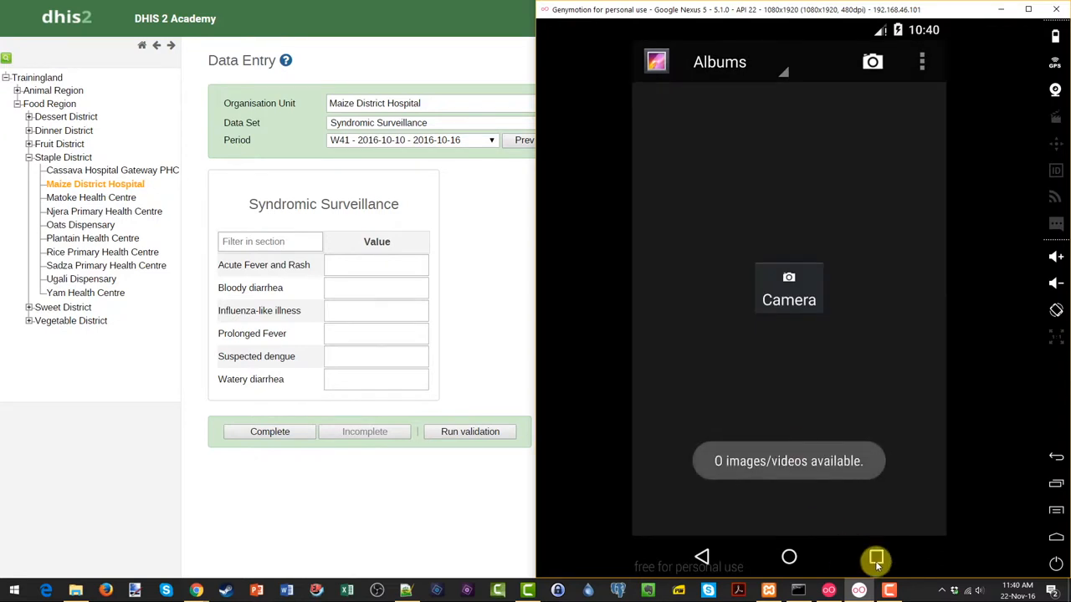
pyautogui.click(876, 561)
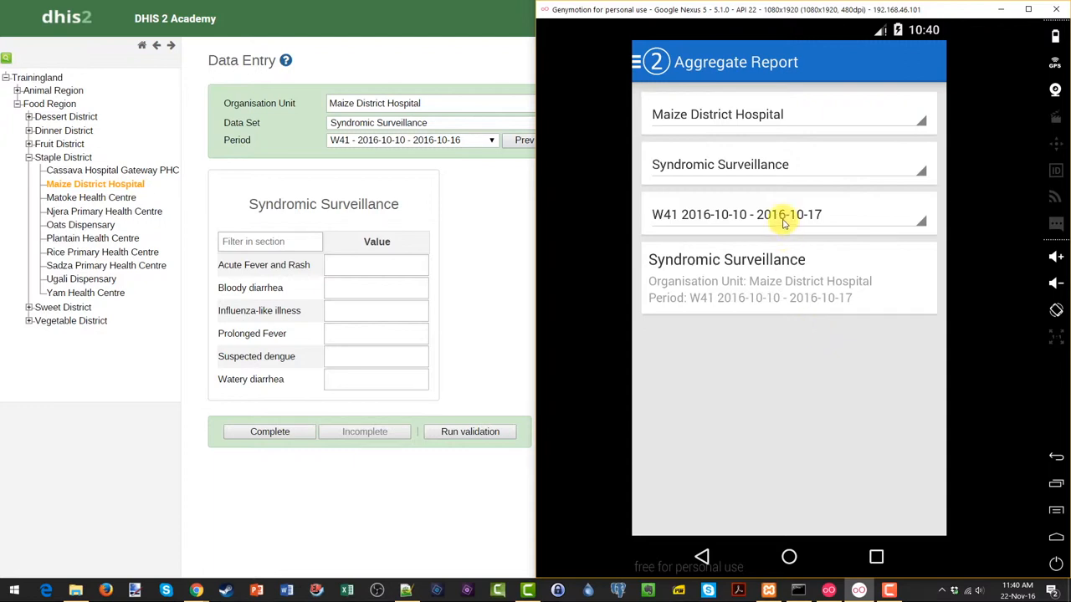
# - Switch to Yam Health Centre, Syndromic Surveillance, week W43, and save the entered counts
pyautogui.click(786, 214)
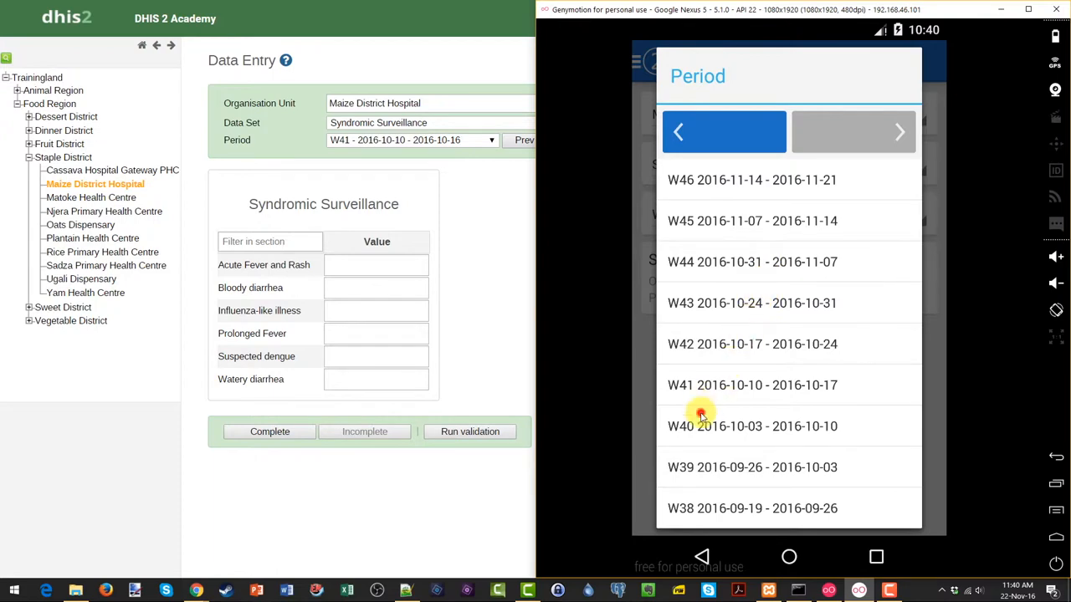
pyautogui.click(736, 114)
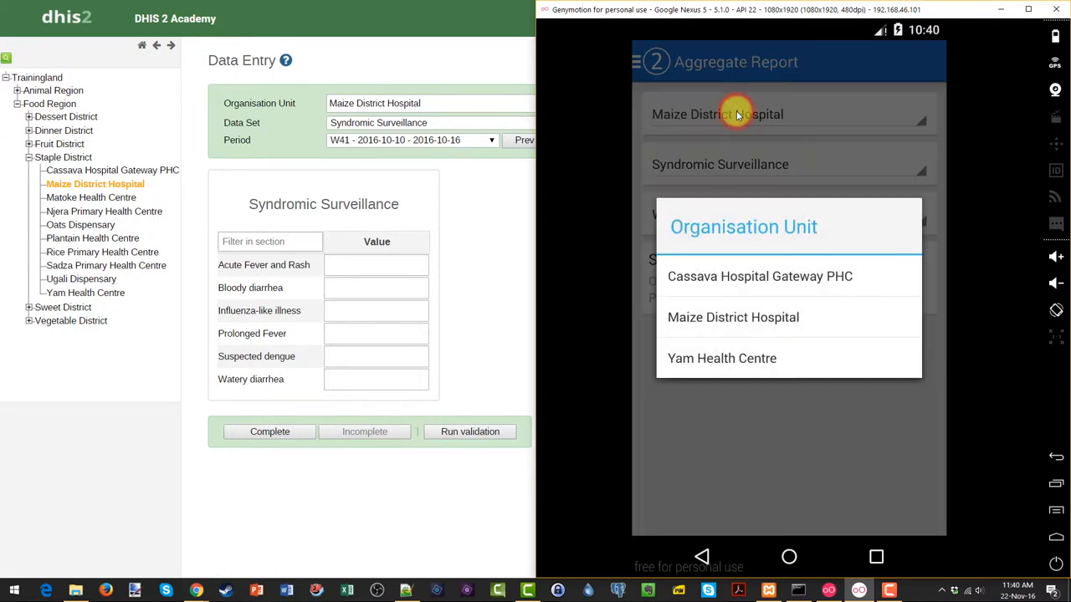
pyautogui.click(721, 358)
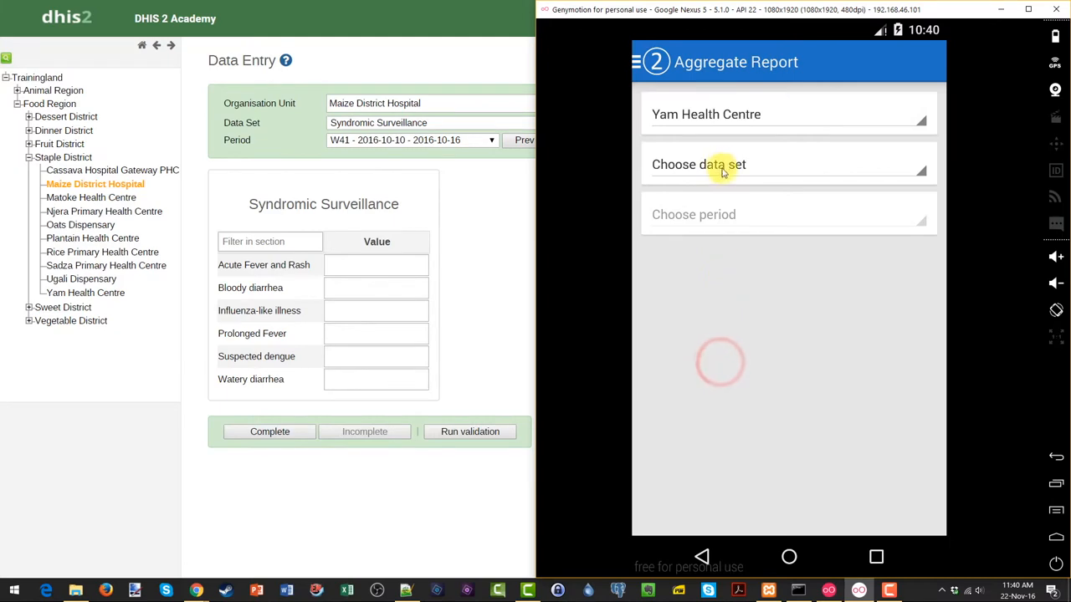
pyautogui.click(698, 164)
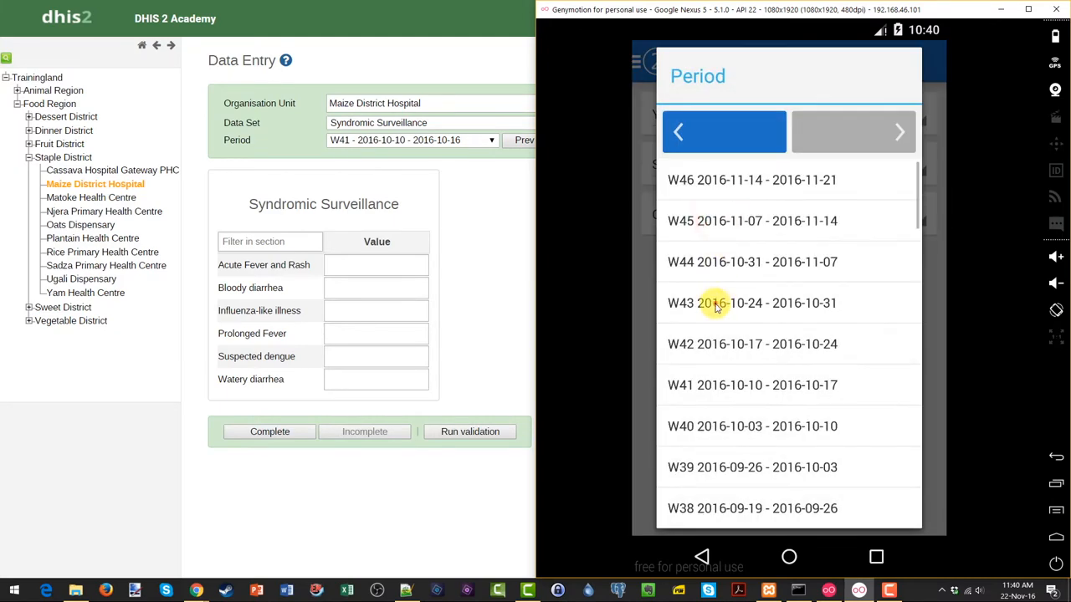
pyautogui.click(752, 303)
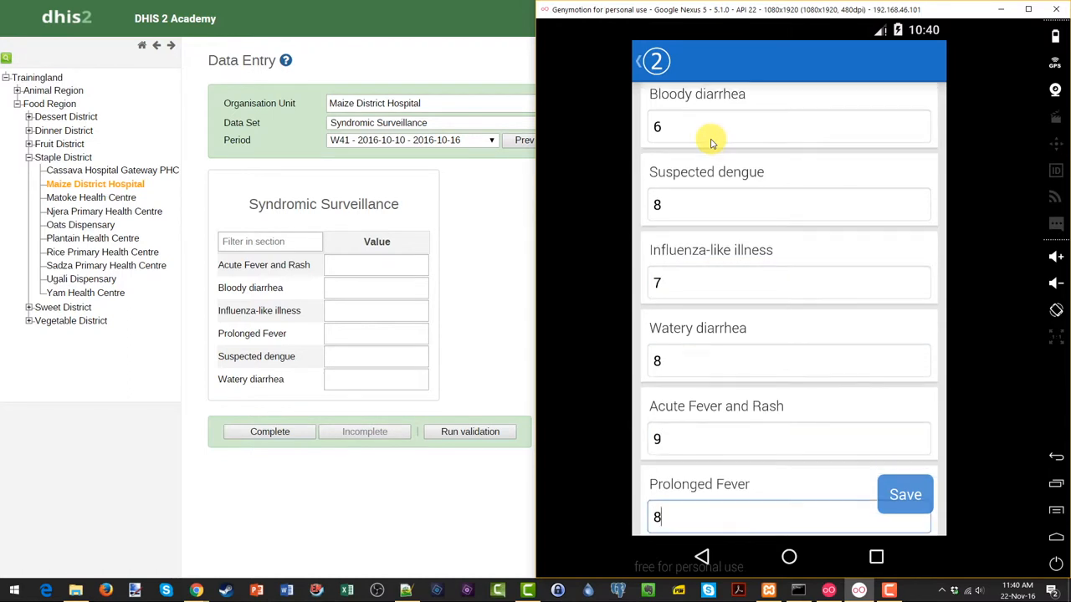
pyautogui.click(905, 494)
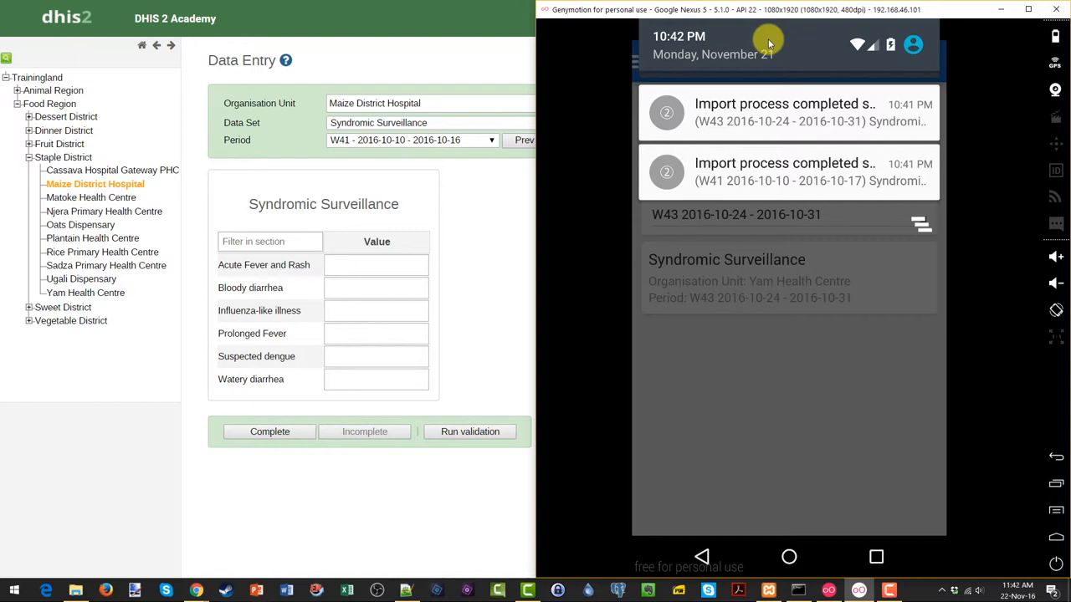
pyautogui.moveTo(891, 178)
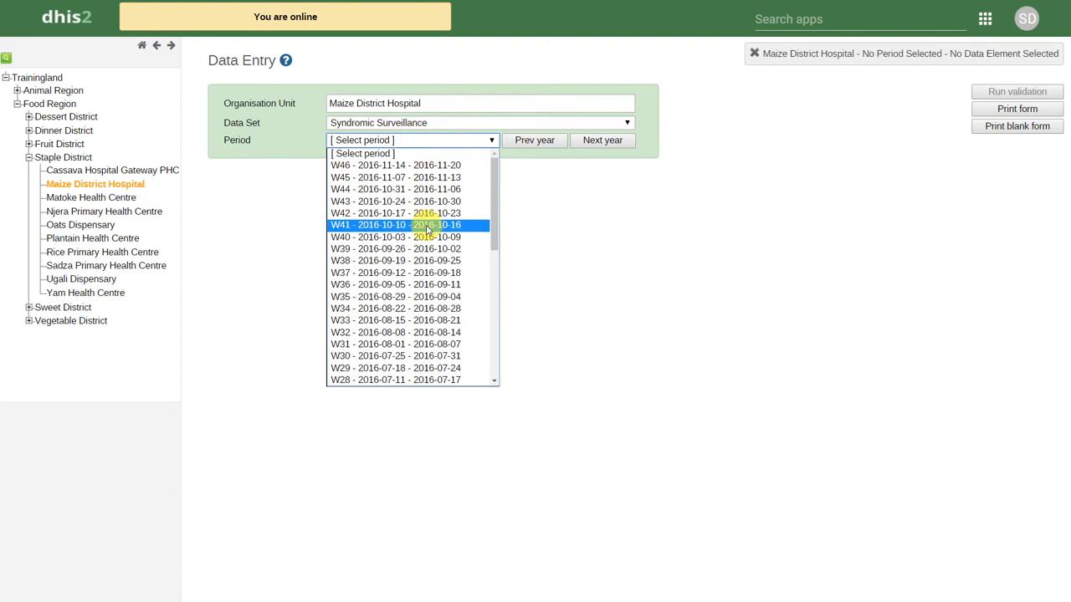
# - Select period W41 to show synced counts 5, 6, 8, 6, 9, 4, completed by android
pyautogui.click(395, 224)
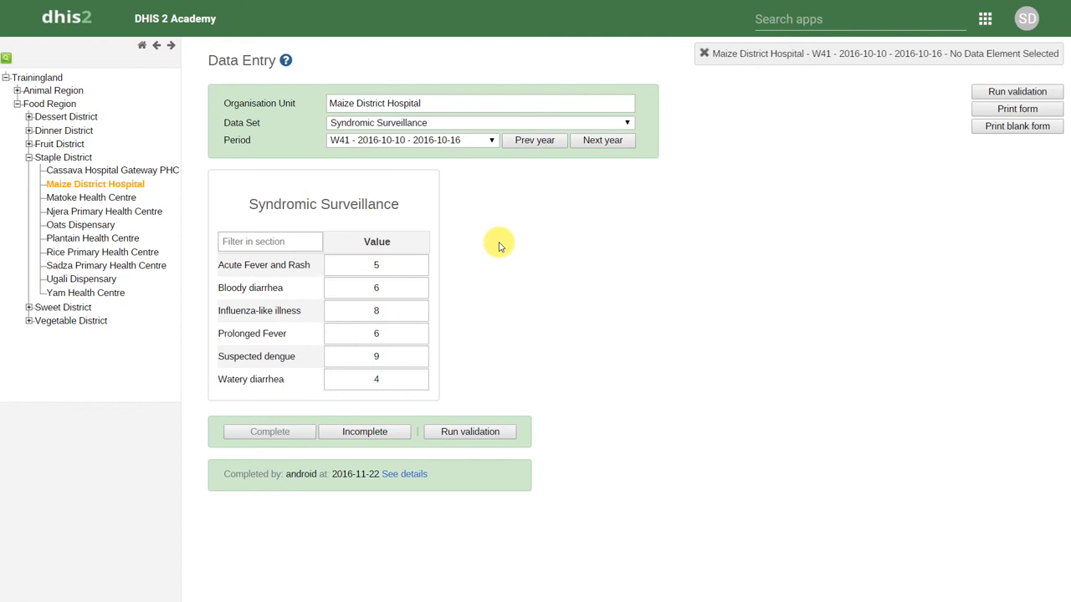
# - Open Yam Health Centre's W43 form, showing synced counts 9, 6, 7, 8, 8, 8
pyautogui.click(86, 293)
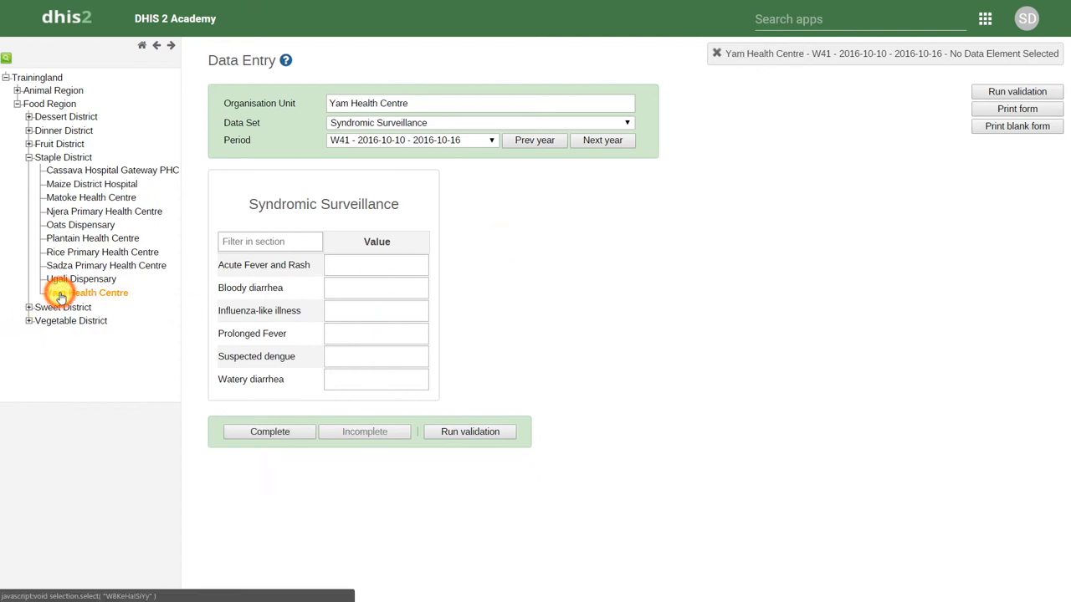
pyautogui.click(410, 139)
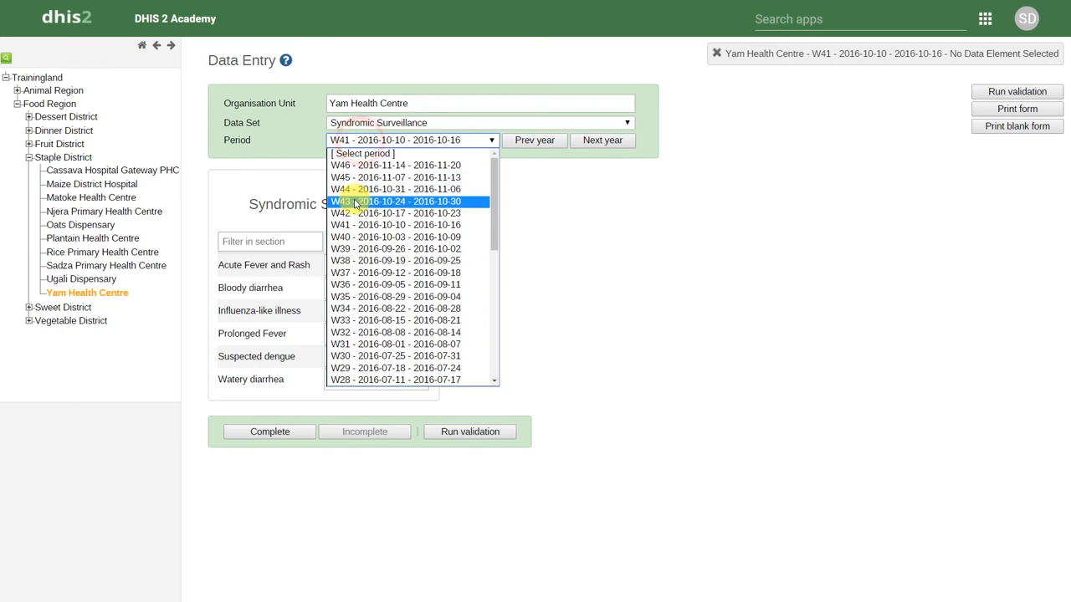
pyautogui.click(401, 200)
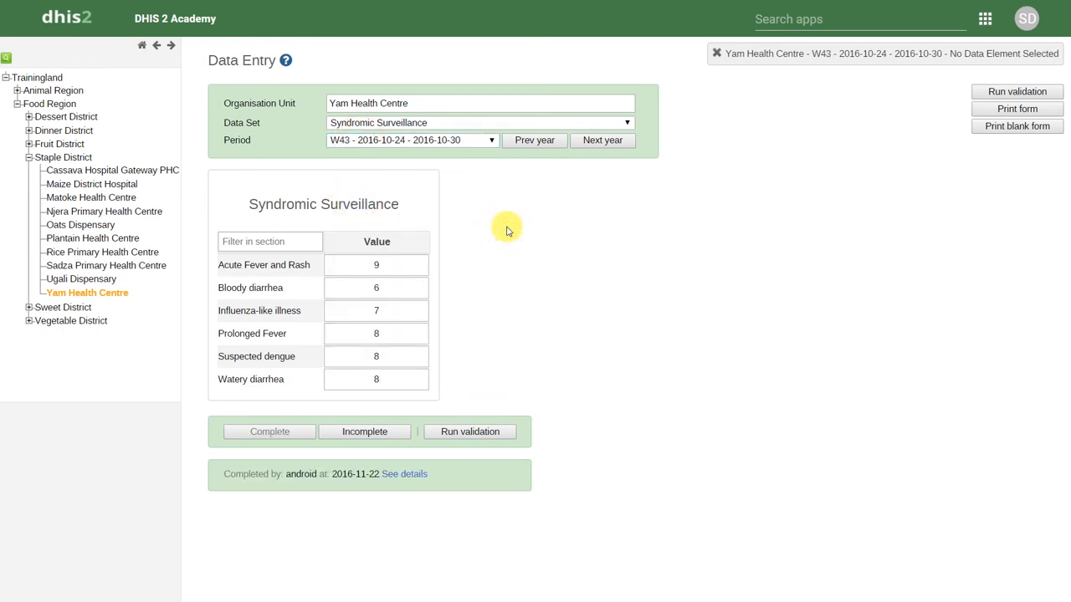
pyautogui.moveTo(506, 227)
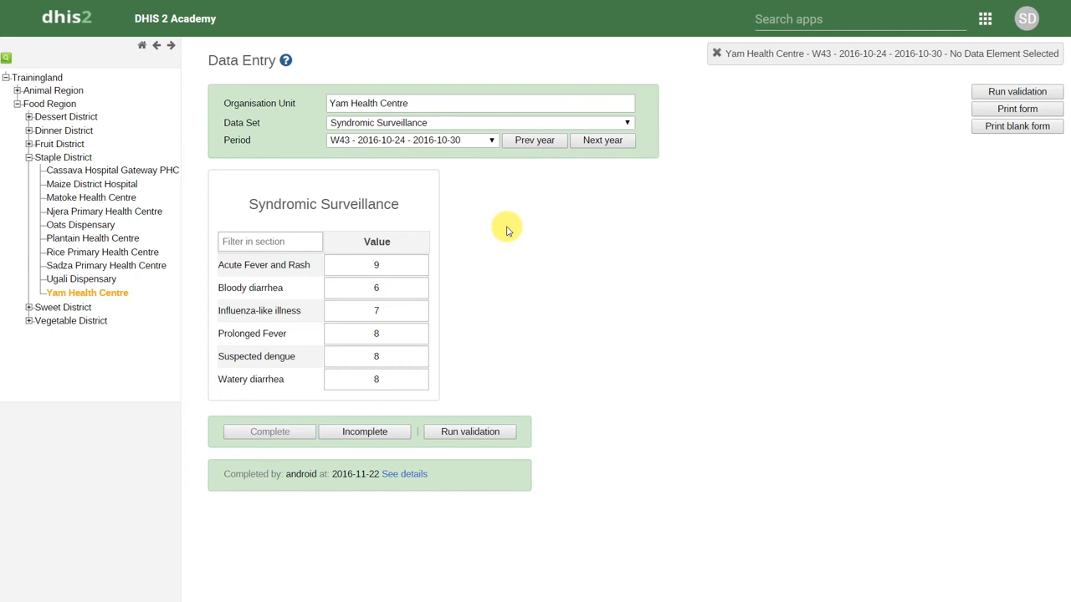